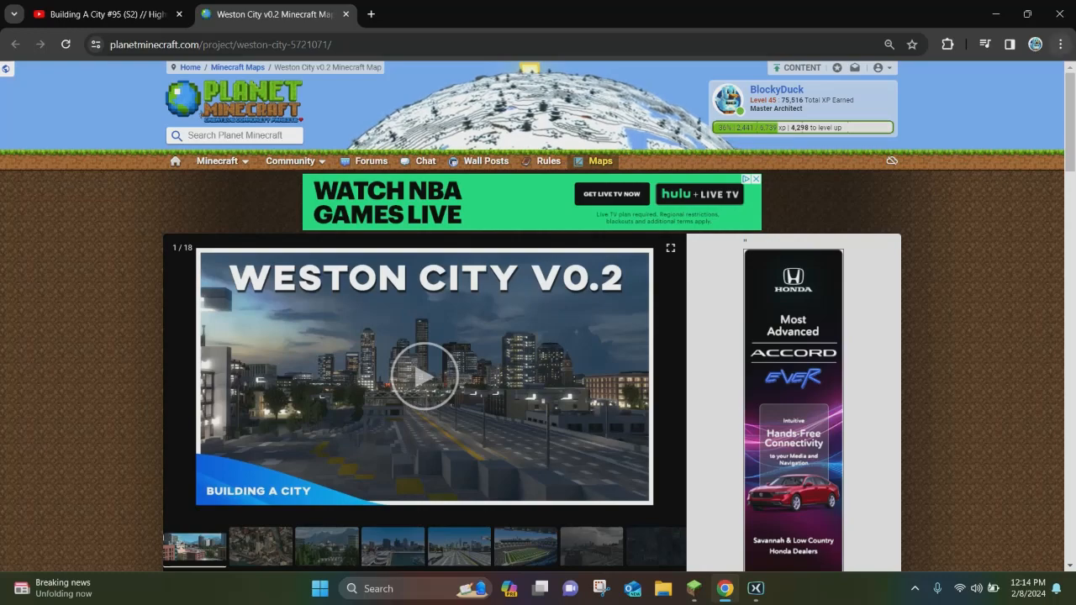
Scroll through the Weston City map page to find its download link.
{"action": "scroll", "scroll_direction": "down", "scroll_amount": 3}
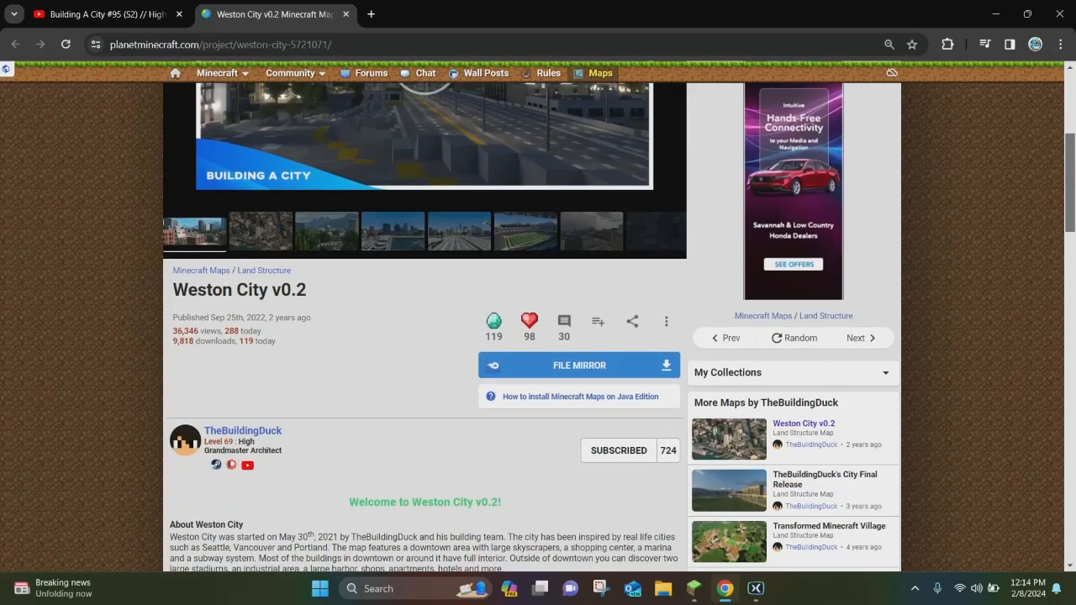
{"action": "scroll", "scroll_direction": "down", "scroll_amount": 3}
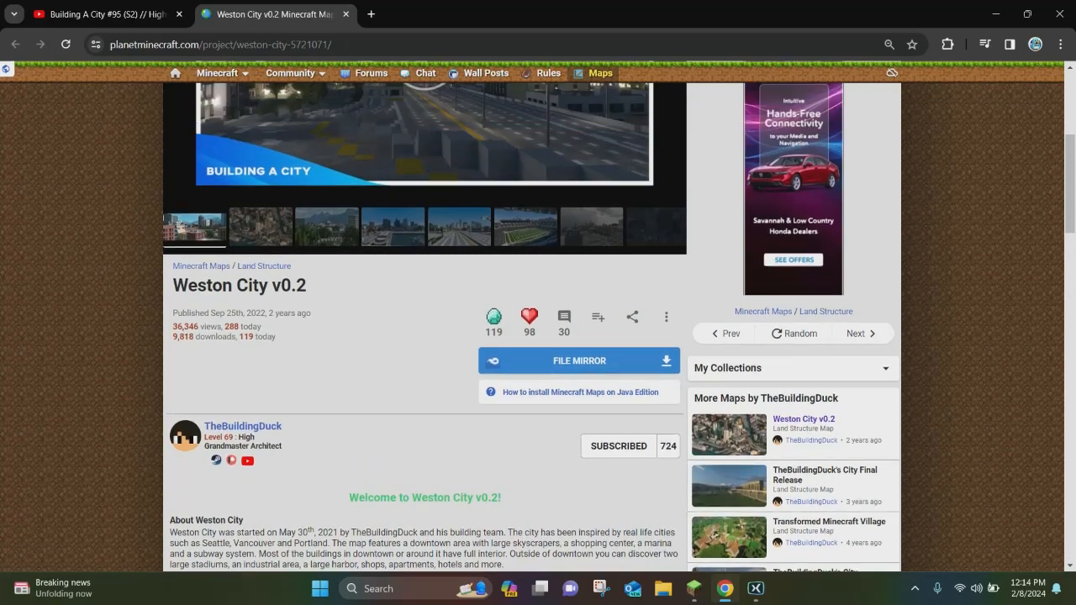
{"action": "scroll", "scroll_direction": "up", "scroll_amount": 3}
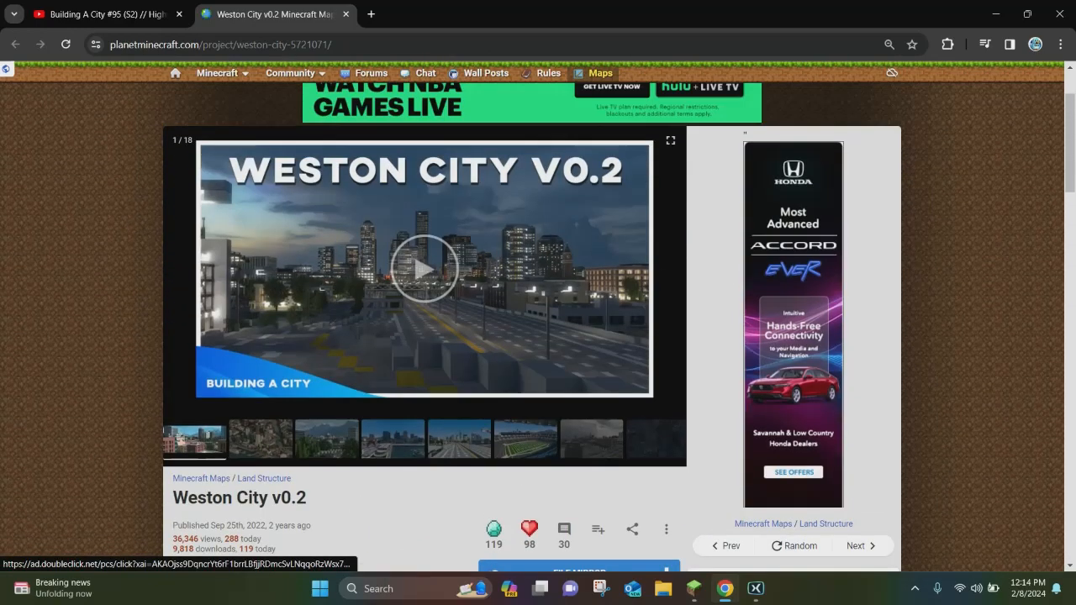
{"action": "scroll", "scroll_direction": "up", "scroll_amount": 3}
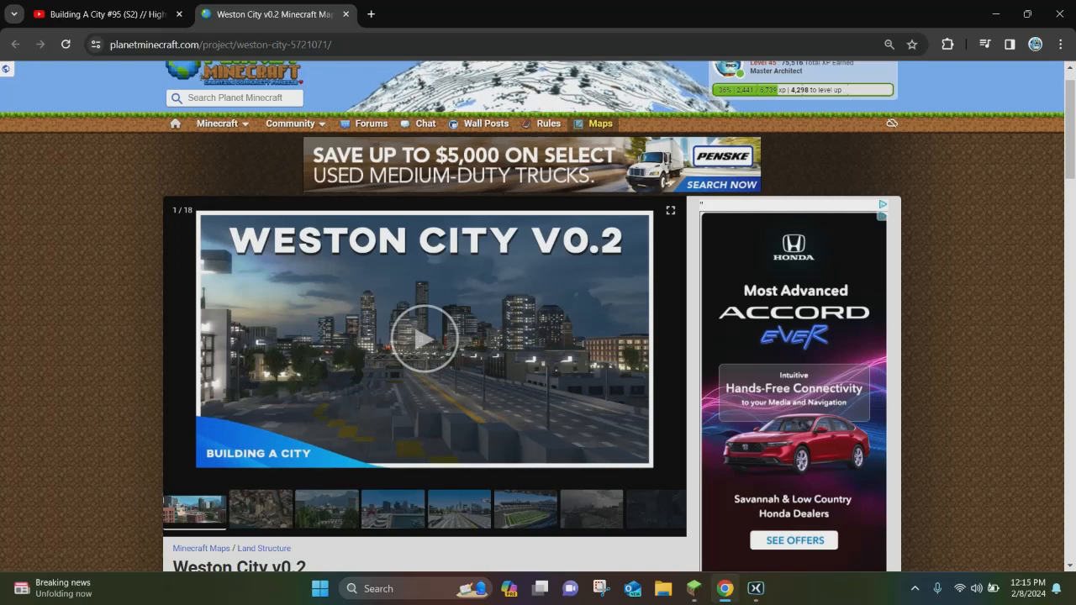
{"action": "scroll", "scroll_direction": "down", "scroll_amount": 3}
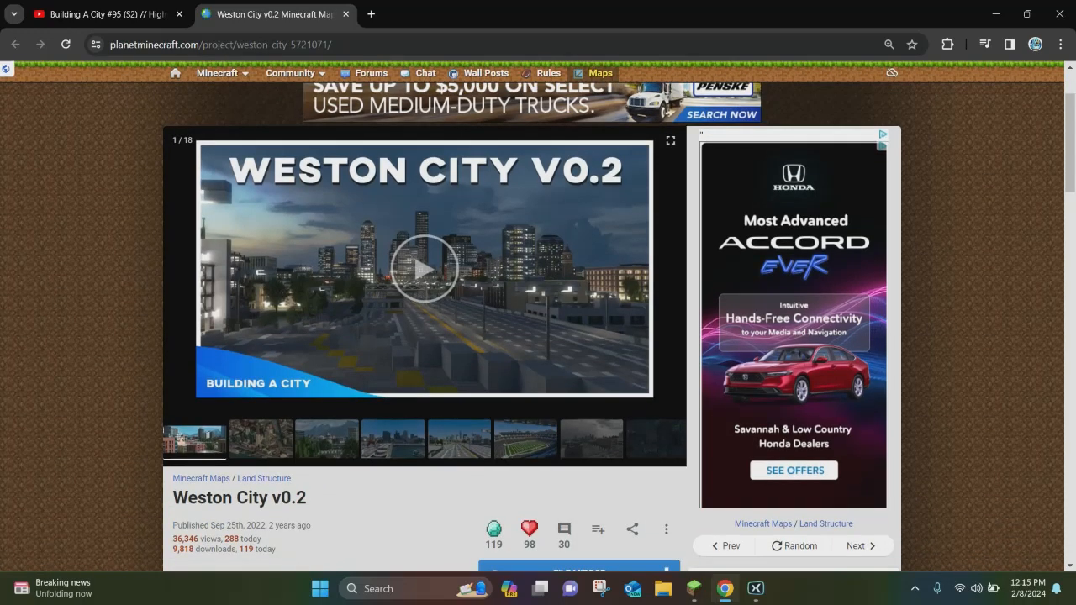
{"action": "scroll", "scroll_direction": "down", "scroll_amount": 3}
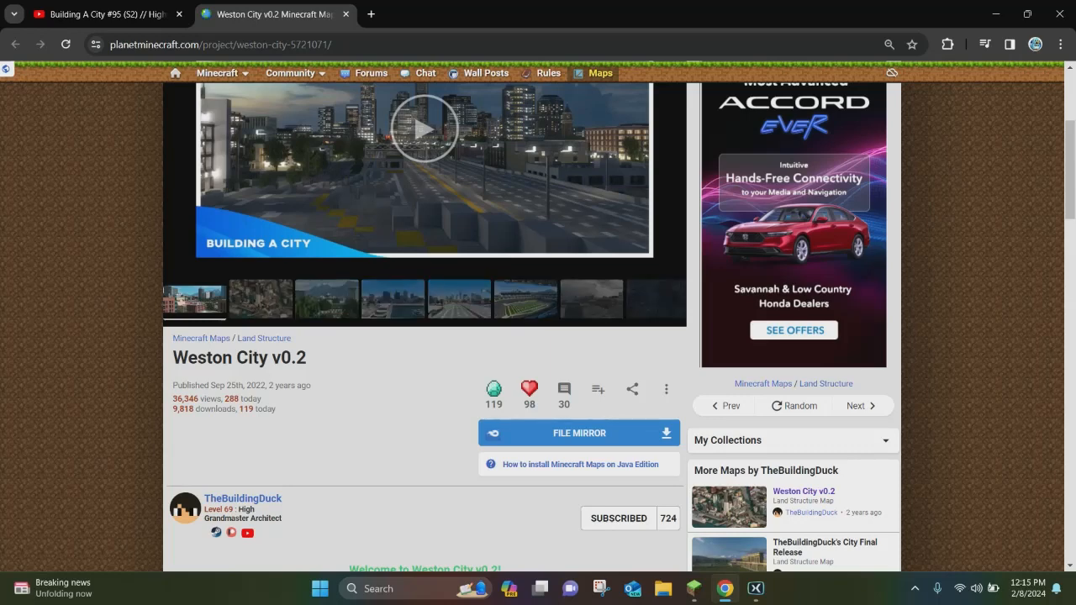
{"action": "scroll", "scroll_direction": "down", "scroll_amount": 3}
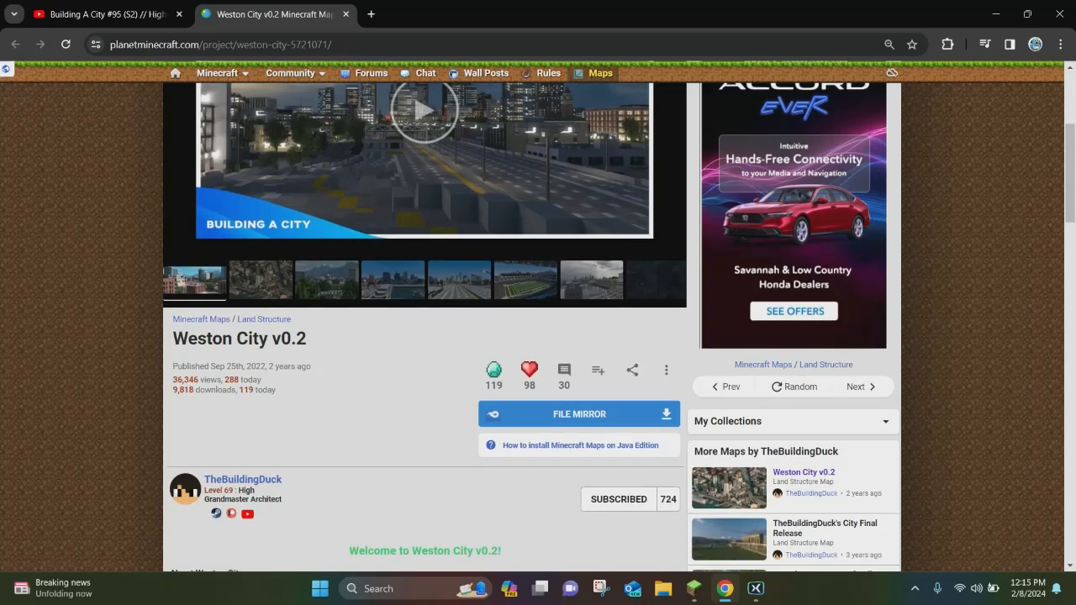
{"action": "scroll", "scroll_direction": "up", "scroll_amount": 3}
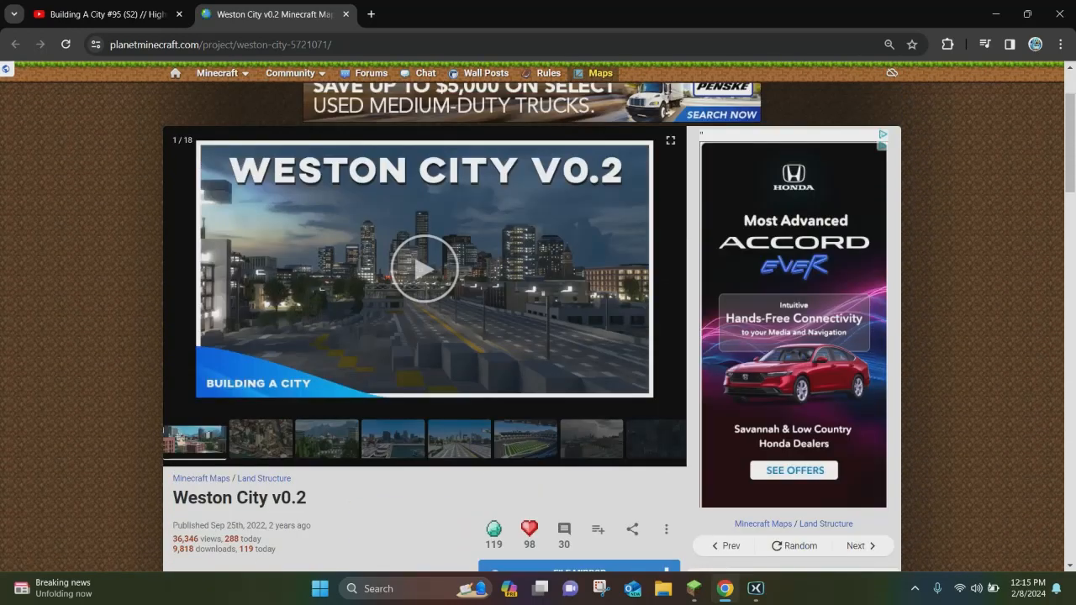
{"action": "mouse_move", "coordinate": [425, 73]}
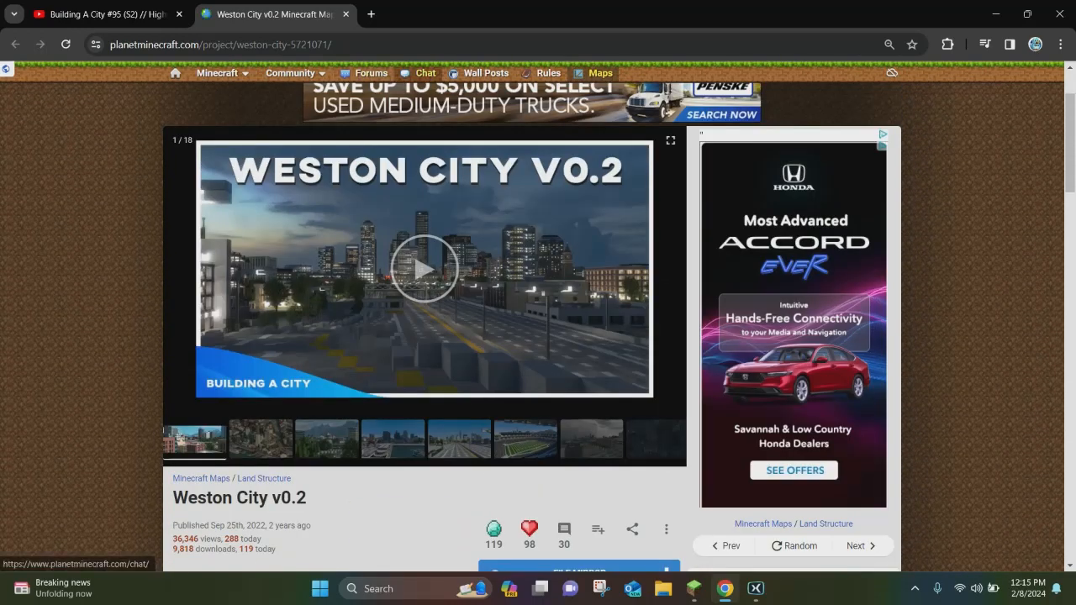
{"action": "scroll", "scroll_direction": "down", "scroll_amount": 3}
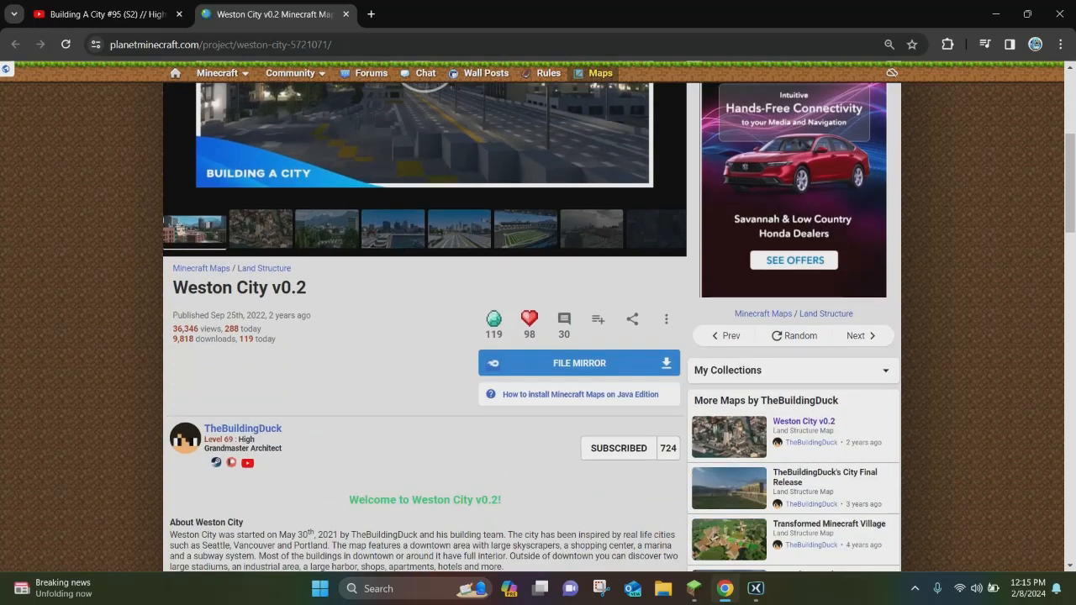
{"action": "scroll", "scroll_direction": "down", "scroll_amount": 3}
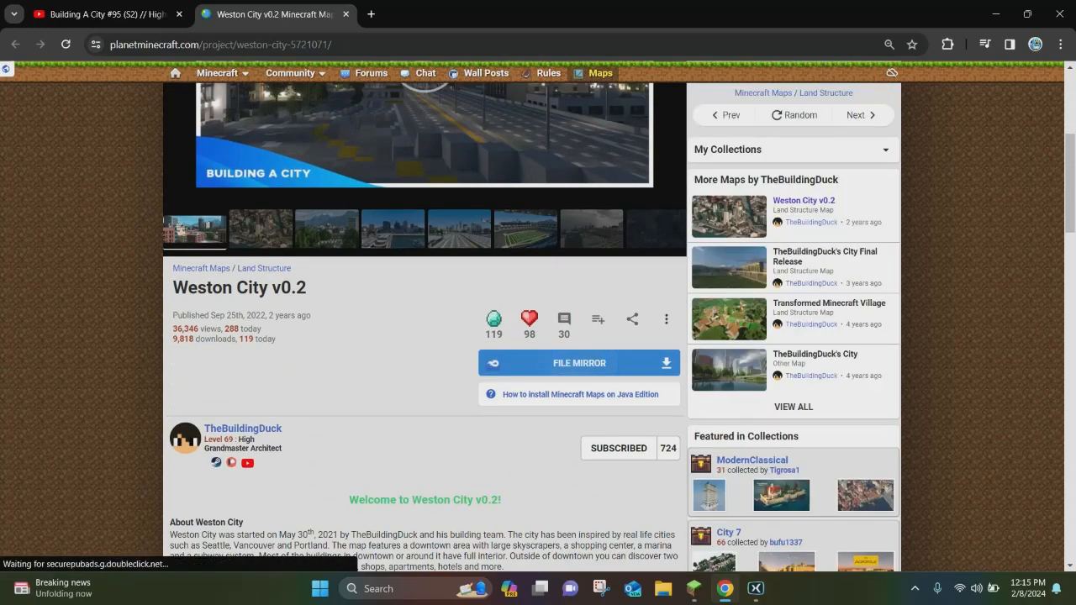
Download the 729.21MB Weston City V0.2 zip from MediaFire and show it in Downloads.
{"action": "left_click", "coordinate": [579, 363]}
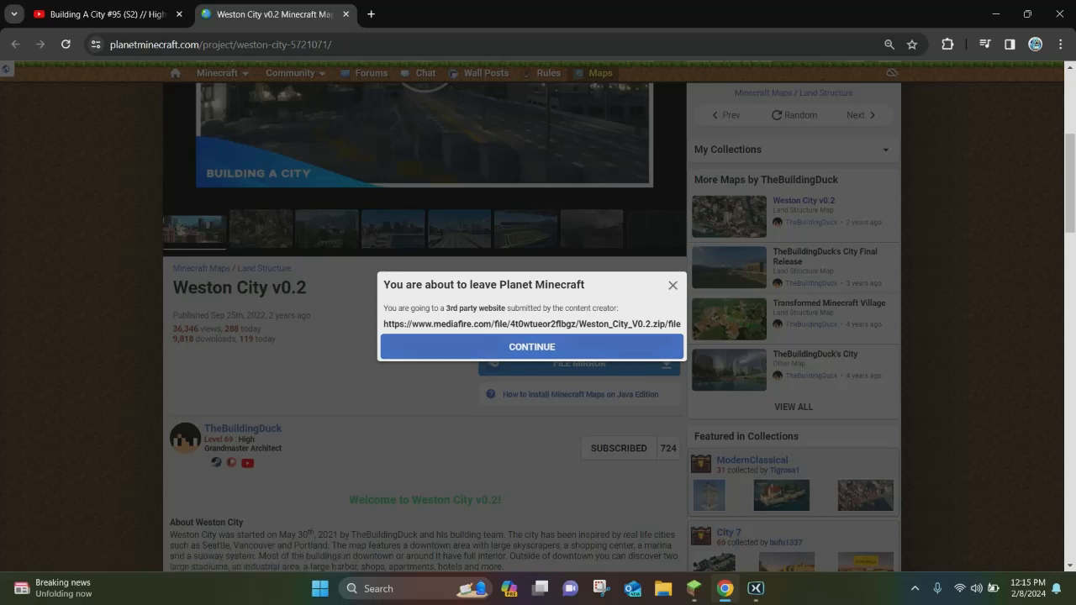
{"action": "left_click", "coordinate": [532, 346]}
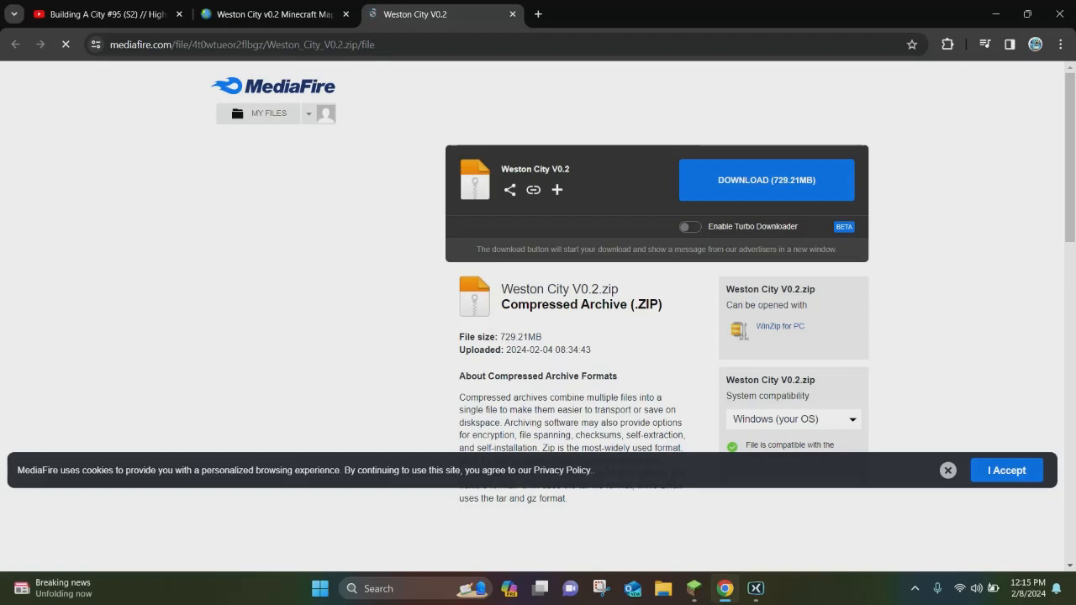
{"action": "left_click", "coordinate": [766, 180]}
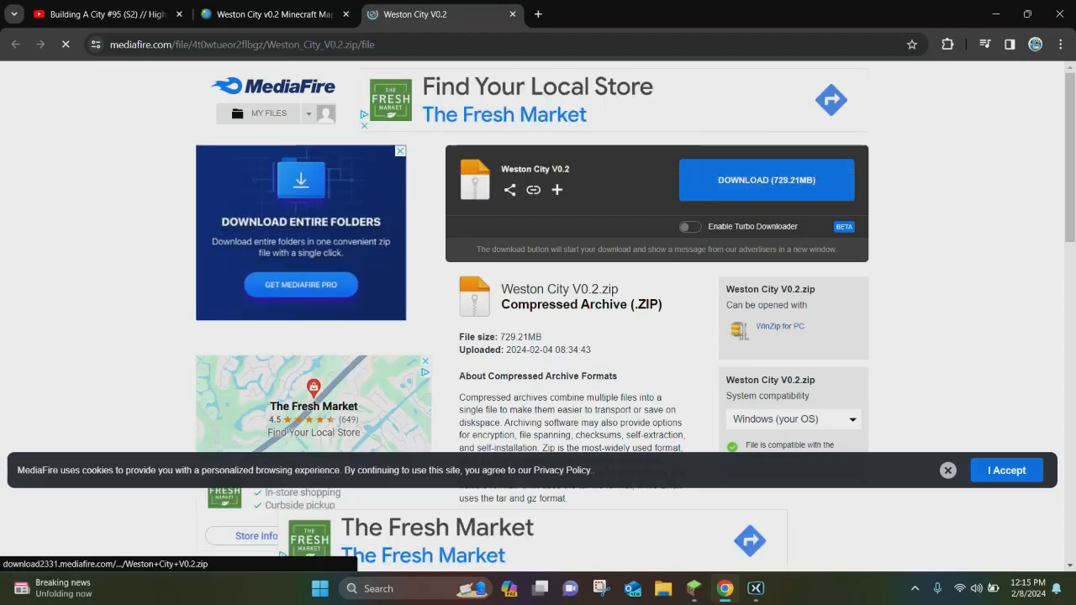
{"action": "left_click", "coordinate": [766, 180]}
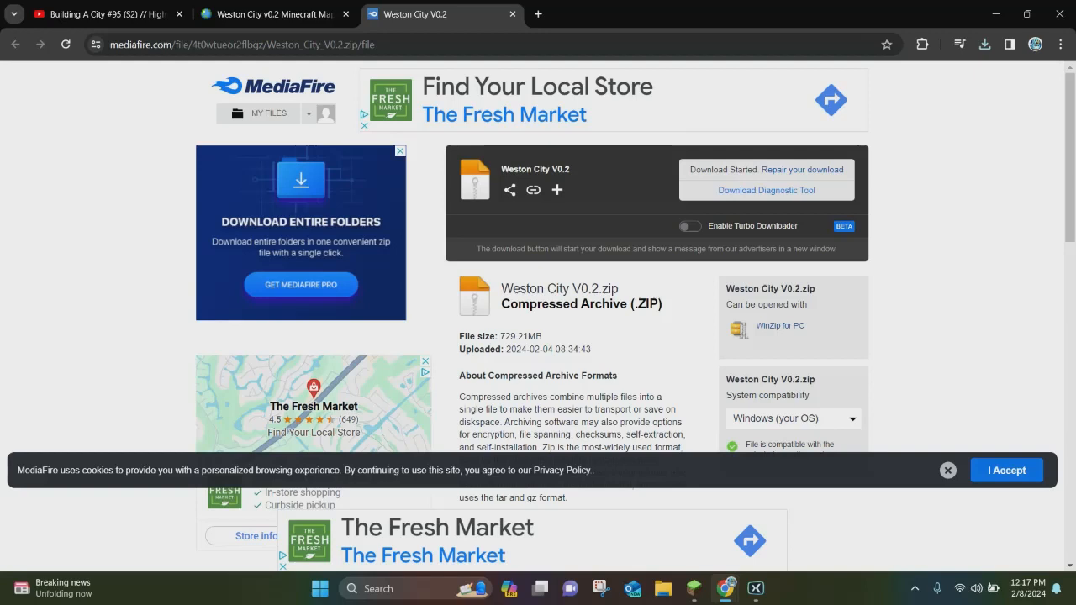
{"action": "left_click", "coordinate": [985, 43]}
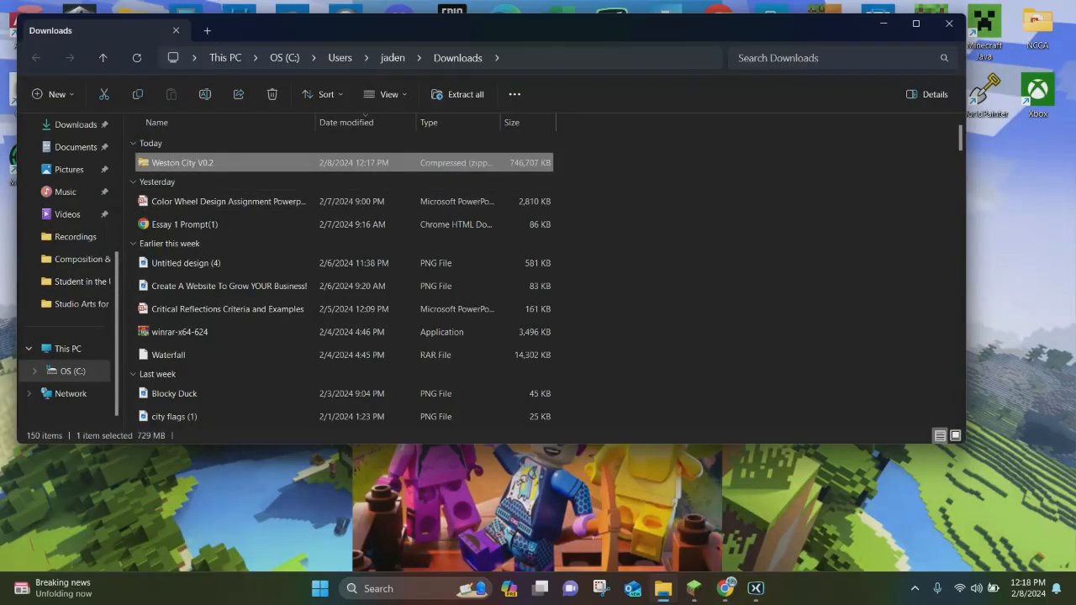
Move the Weston City V0.2 zip onto the desktop and extract all its contents there.
{"action": "left_click_drag", "start_coordinate": [182, 162], "coordinate": [980, 485]}
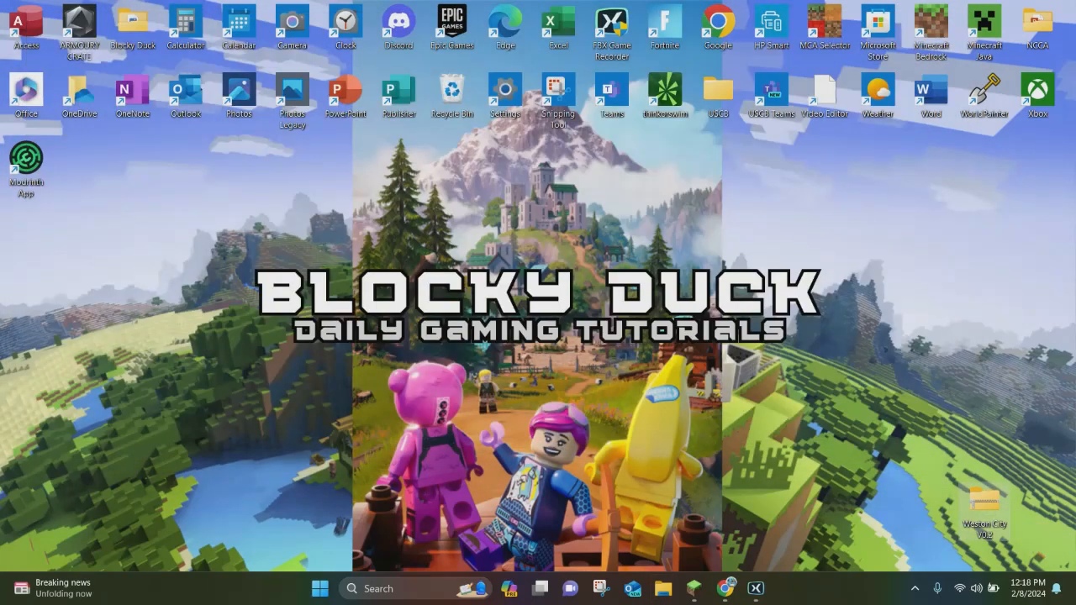
{"action": "left_click_drag", "start_coordinate": [983, 504], "coordinate": [931, 303]}
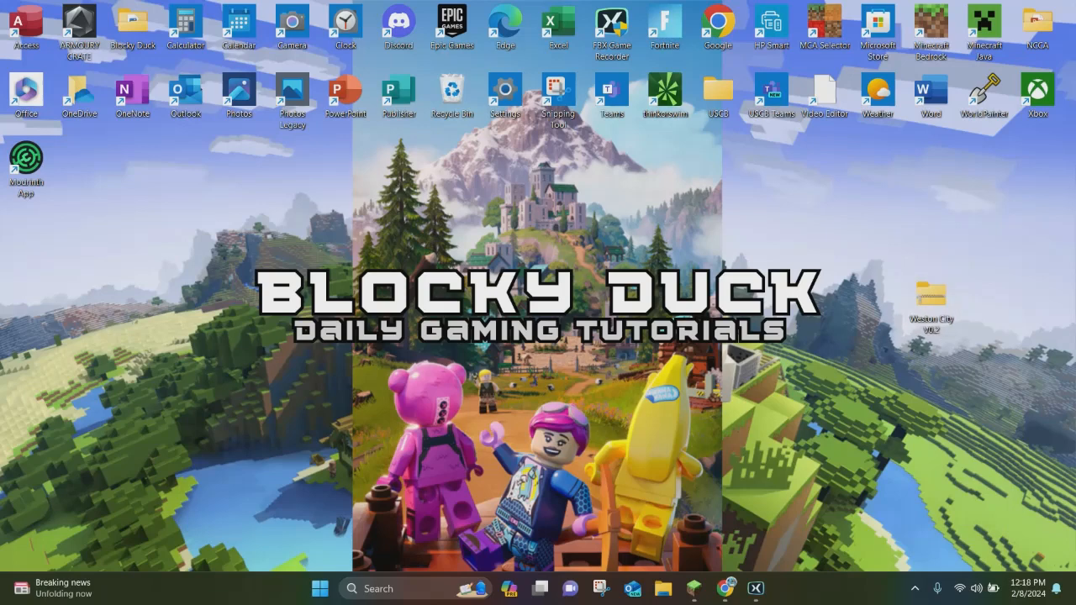
{"action": "right_click", "coordinate": [931, 302]}
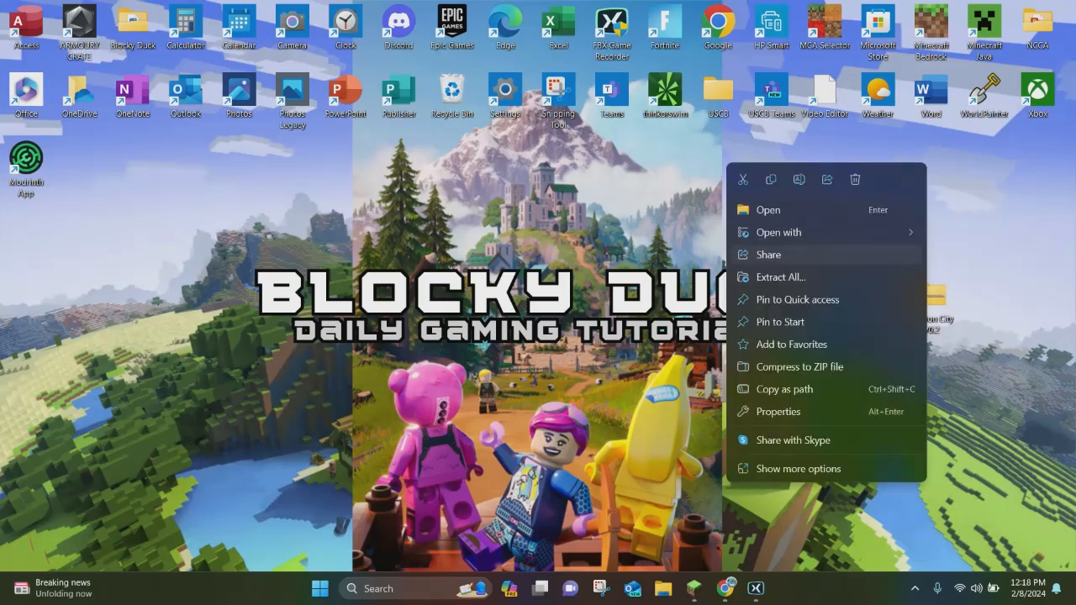
{"action": "left_click", "coordinate": [780, 277]}
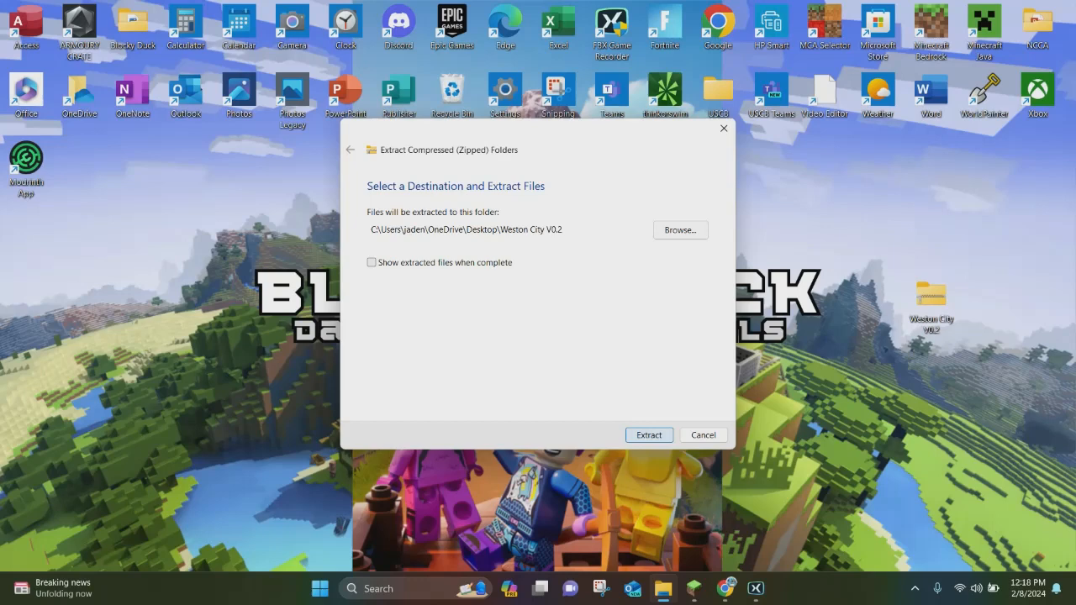
{"action": "left_click", "coordinate": [649, 434]}
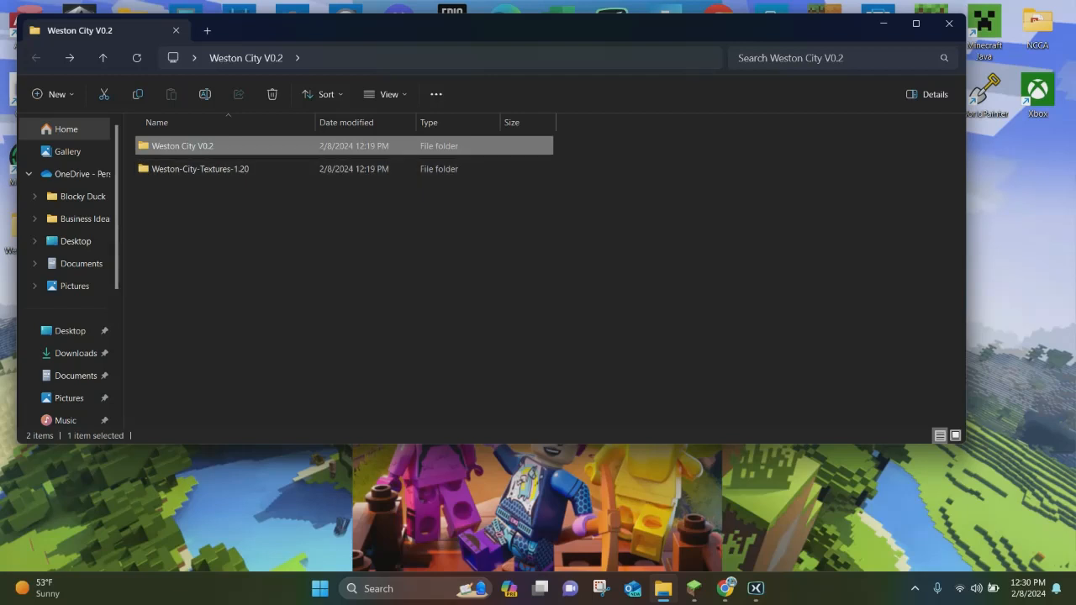
Drag the Weston City V0.2 world folder into %appdata%\.minecraft\saves.
{"action": "double_click", "coordinate": [181, 146]}
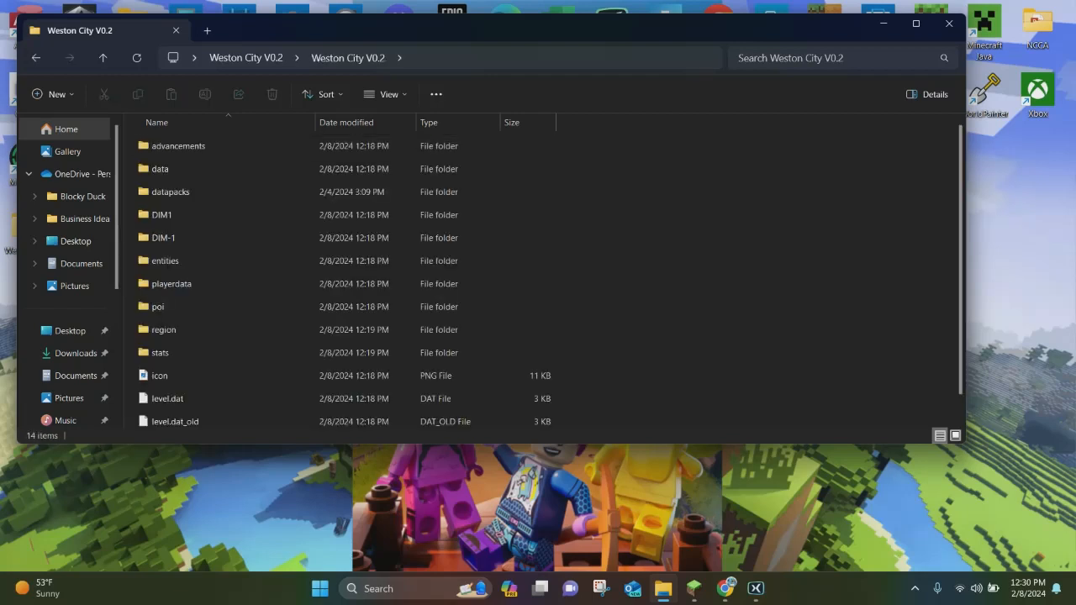
{"action": "left_click", "coordinate": [103, 57]}
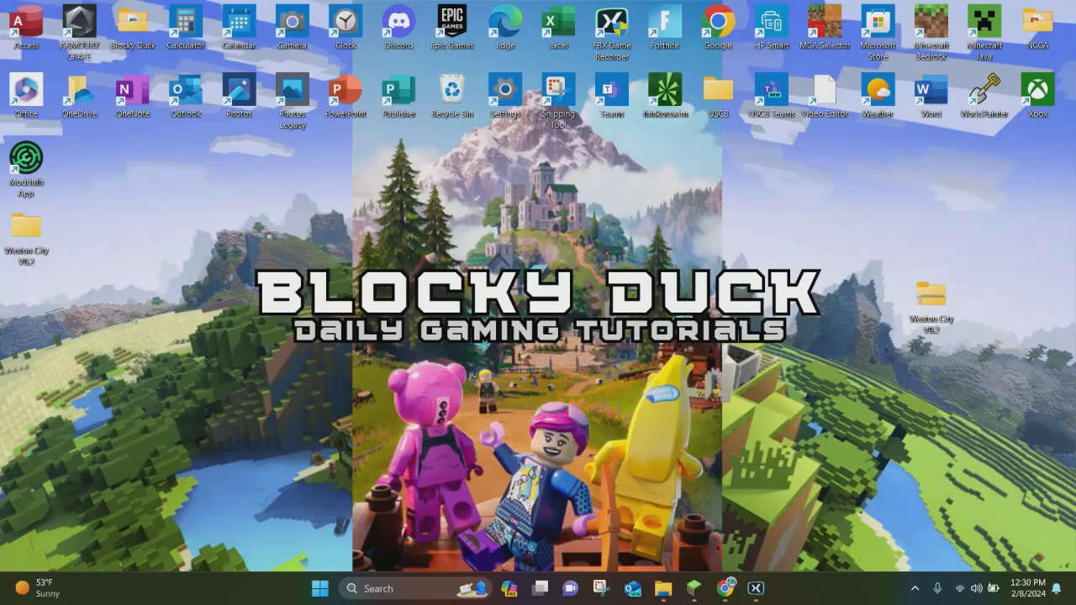
{"action": "left_click", "coordinate": [319, 587]}
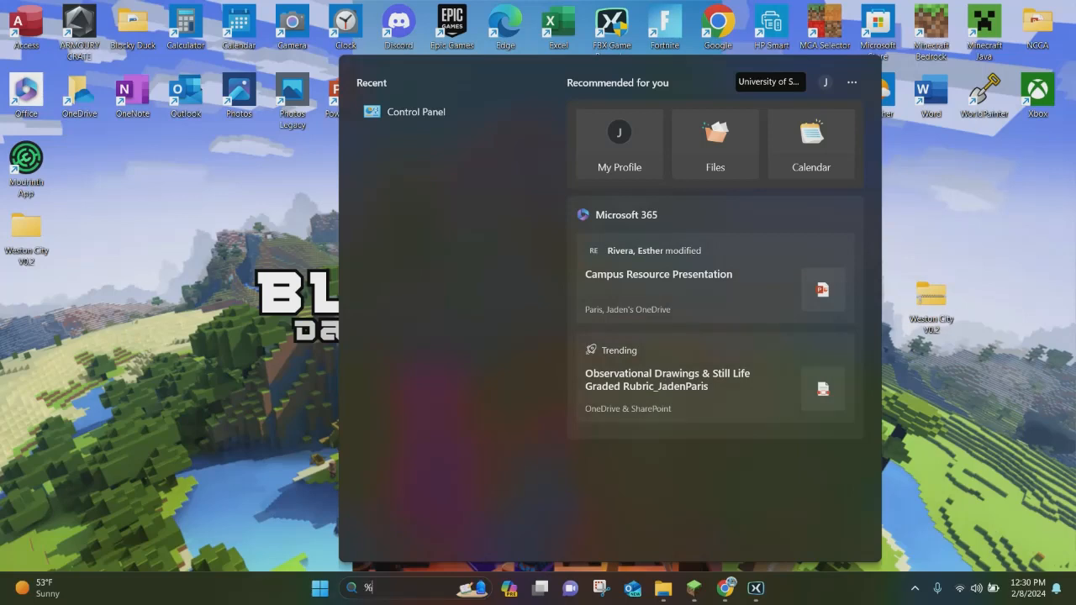
{"action": "type", "text": "%appdata%"}
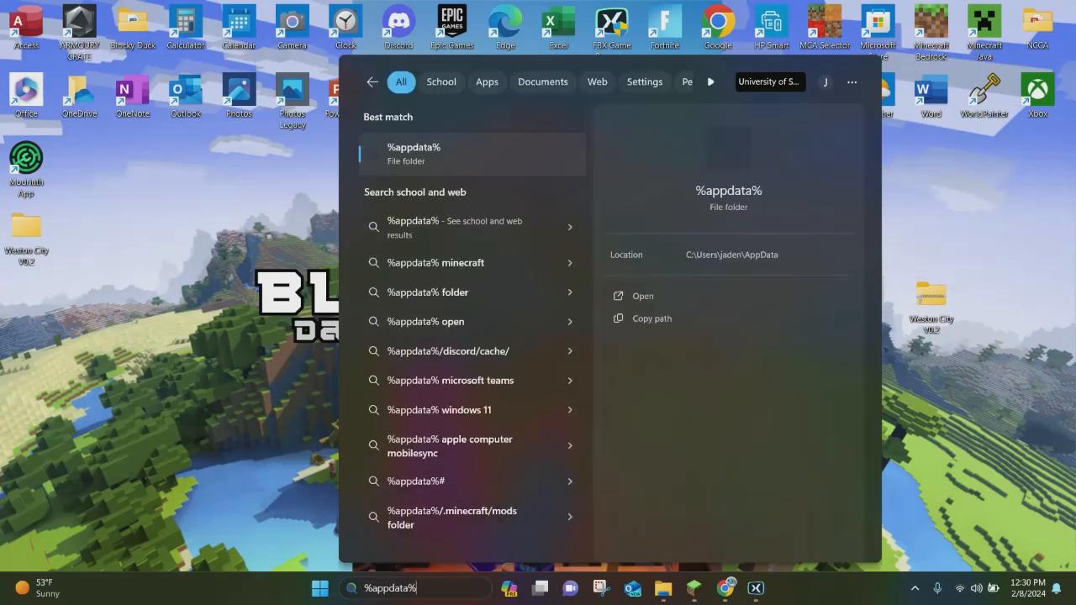
{"action": "left_click", "coordinate": [642, 295]}
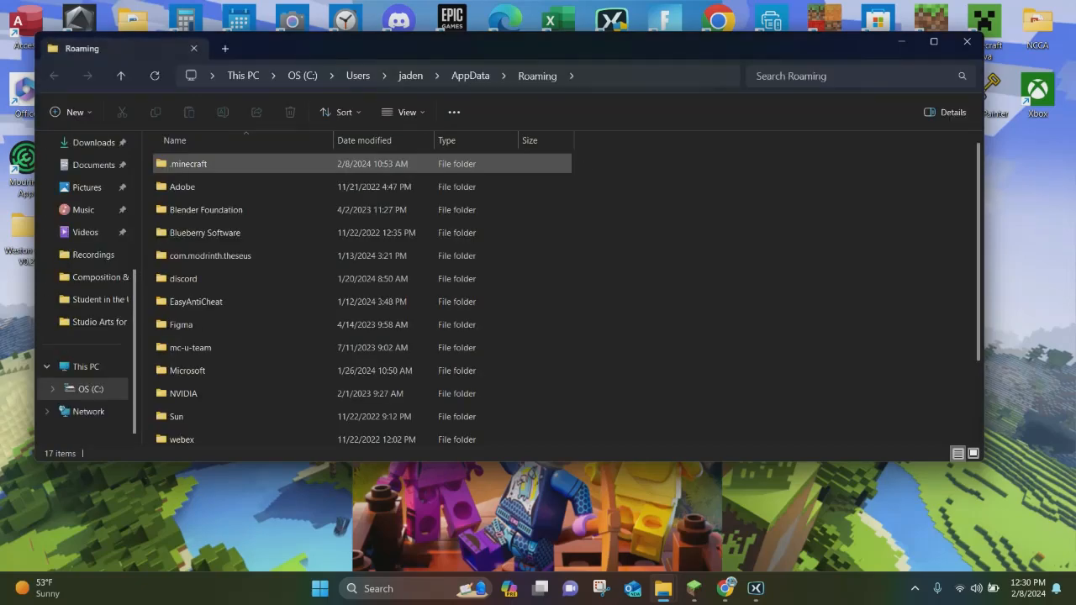
{"action": "double_click", "coordinate": [188, 163]}
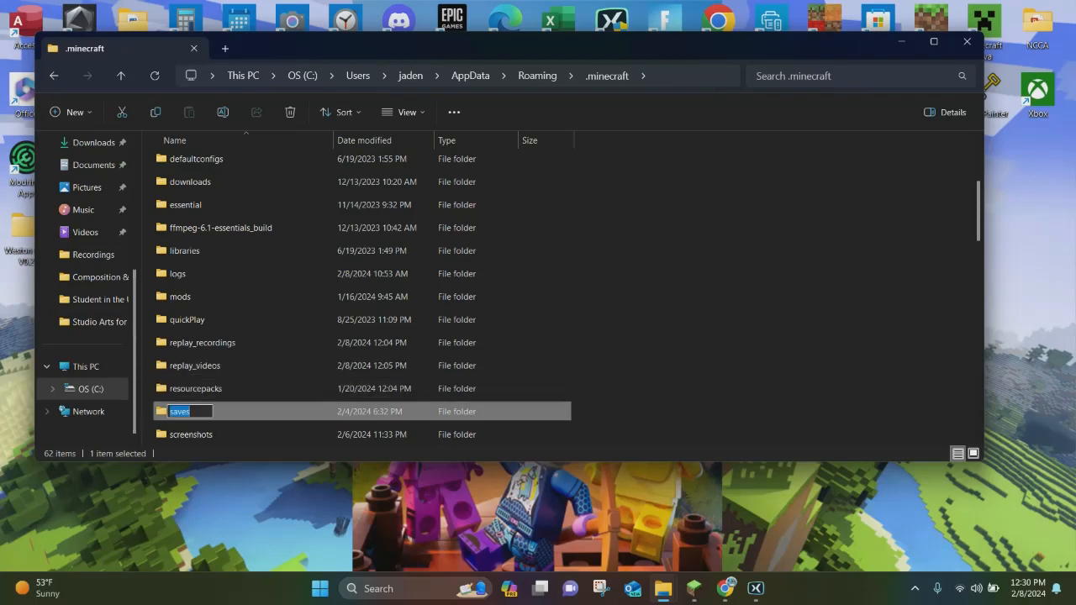
{"action": "double_click", "coordinate": [179, 411]}
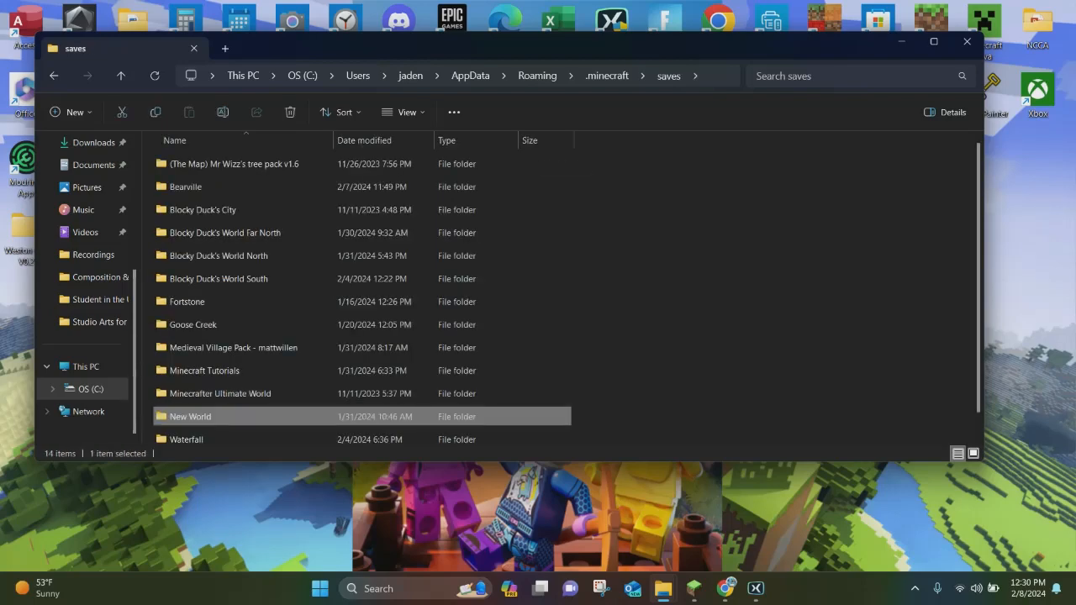
{"action": "mouse_move", "coordinate": [664, 588]}
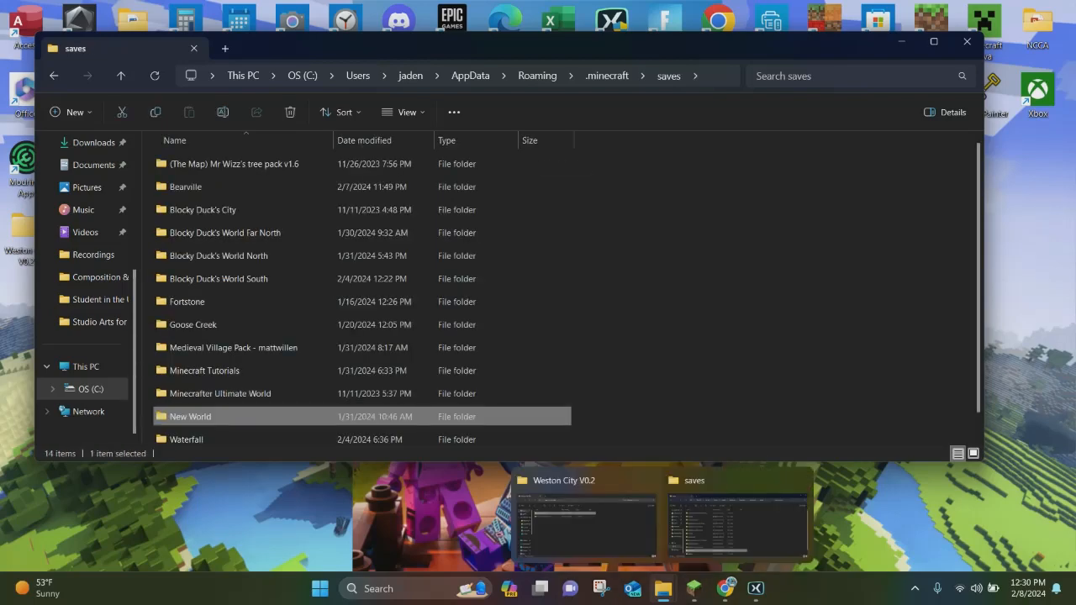
{"action": "left_click", "coordinate": [586, 521]}
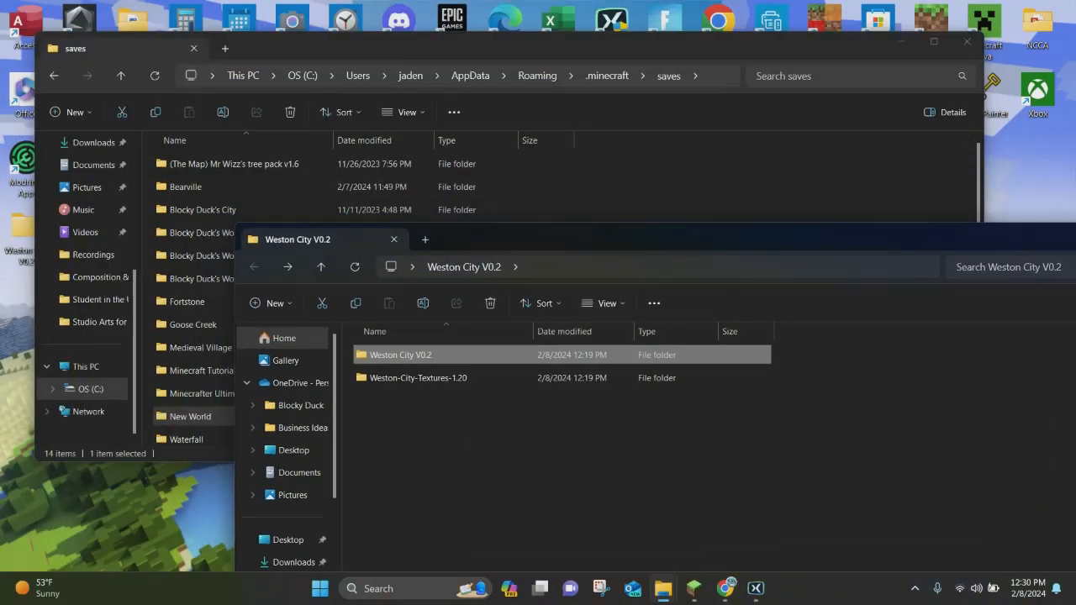
{"action": "left_click_drag", "start_coordinate": [400, 355], "coordinate": [731, 147]}
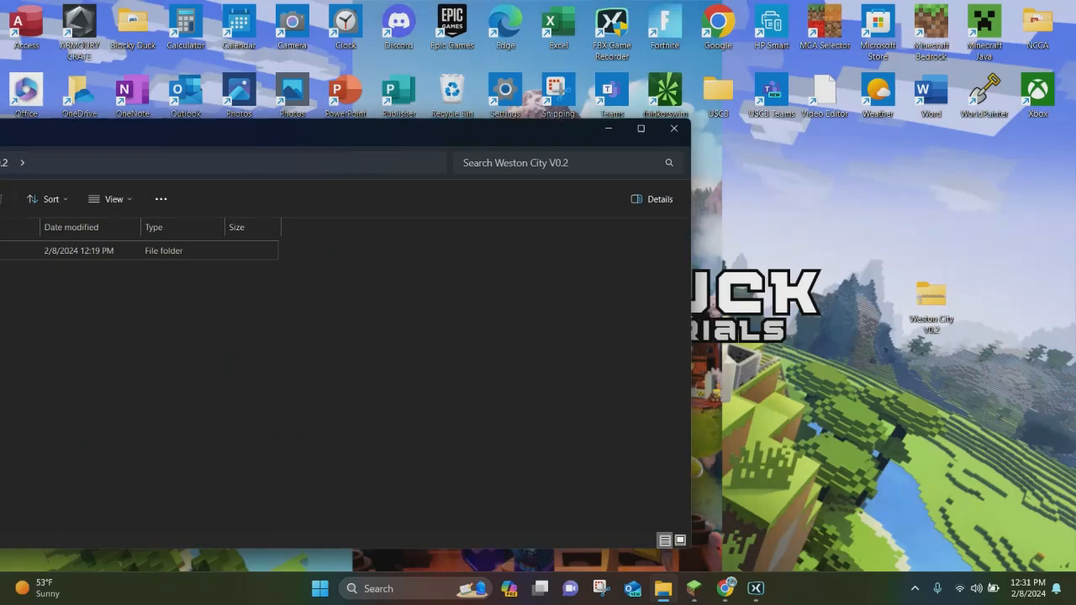
{"action": "left_click", "coordinate": [672, 128]}
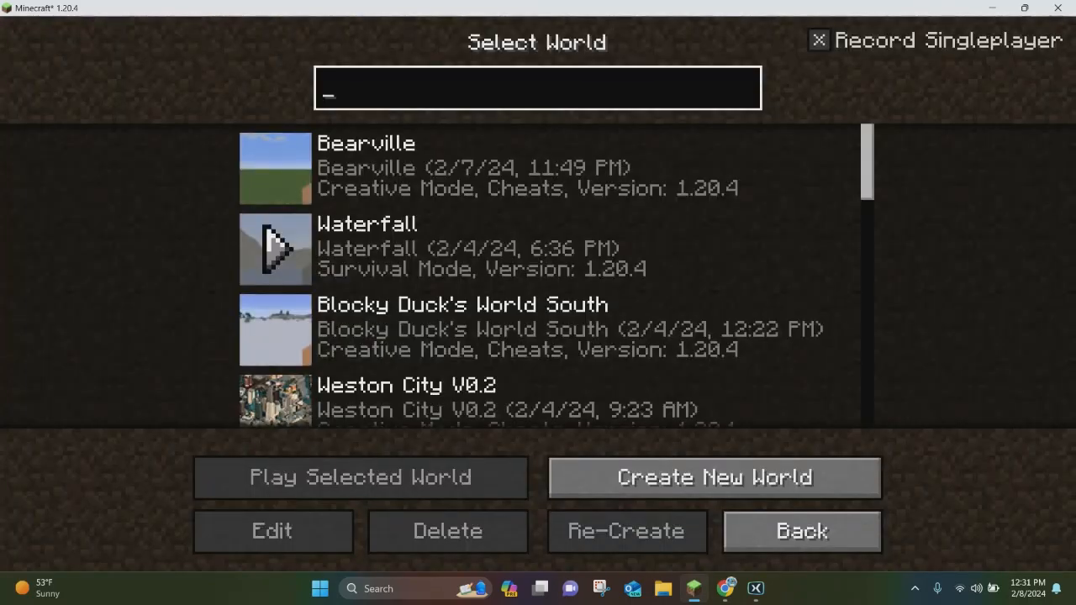
Scroll the Select World list down toward Weston City V0.2.
{"action": "scroll", "scroll_direction": "down", "scroll_amount": 3}
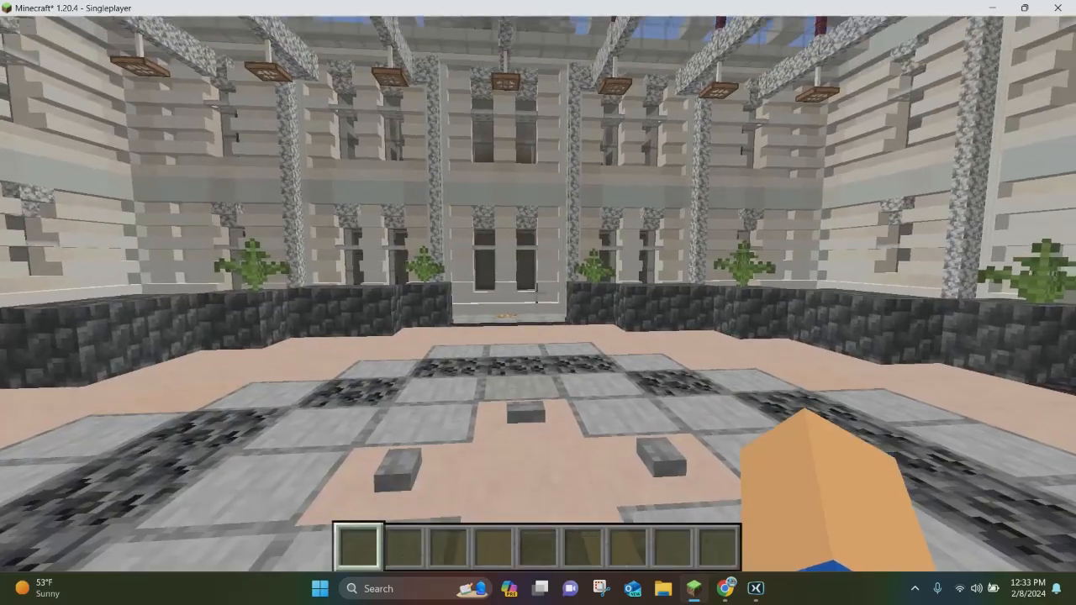
{"action": "mouse_move", "coordinate": [538, 303]}
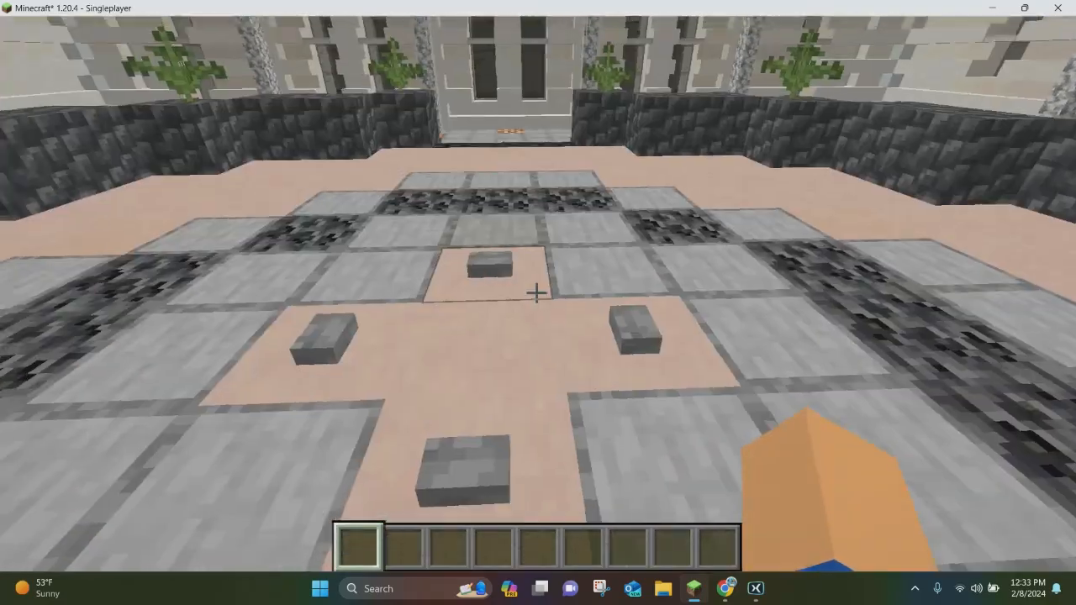
{"action": "mouse_move", "coordinate": [539, 303]}
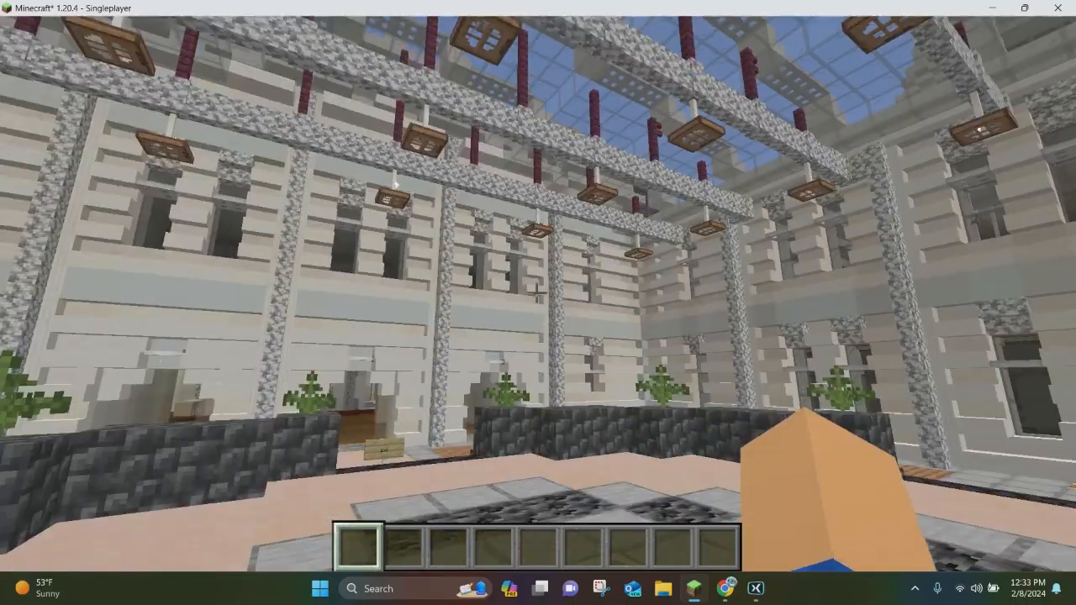
{"action": "mouse_move", "coordinate": [538, 302]}
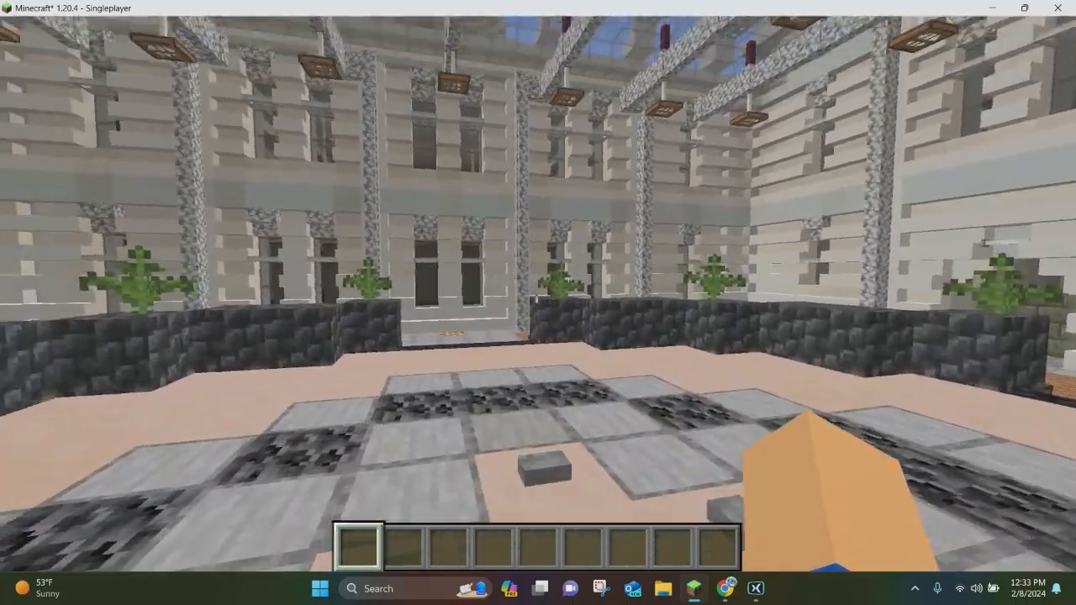
{"action": "mouse_move", "coordinate": [539, 302]}
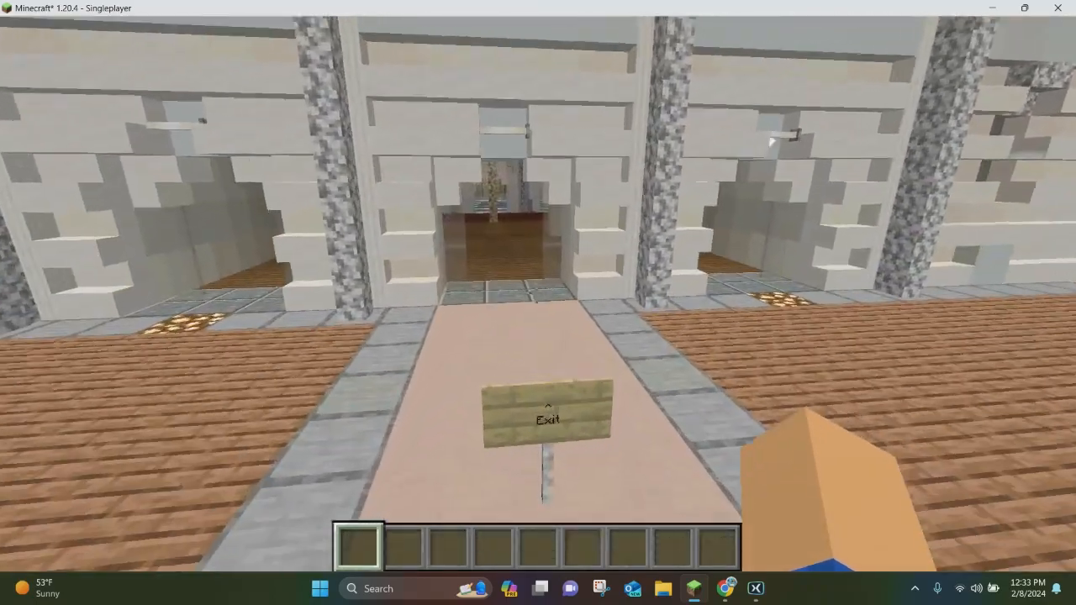
{"action": "key", "text": "w"}
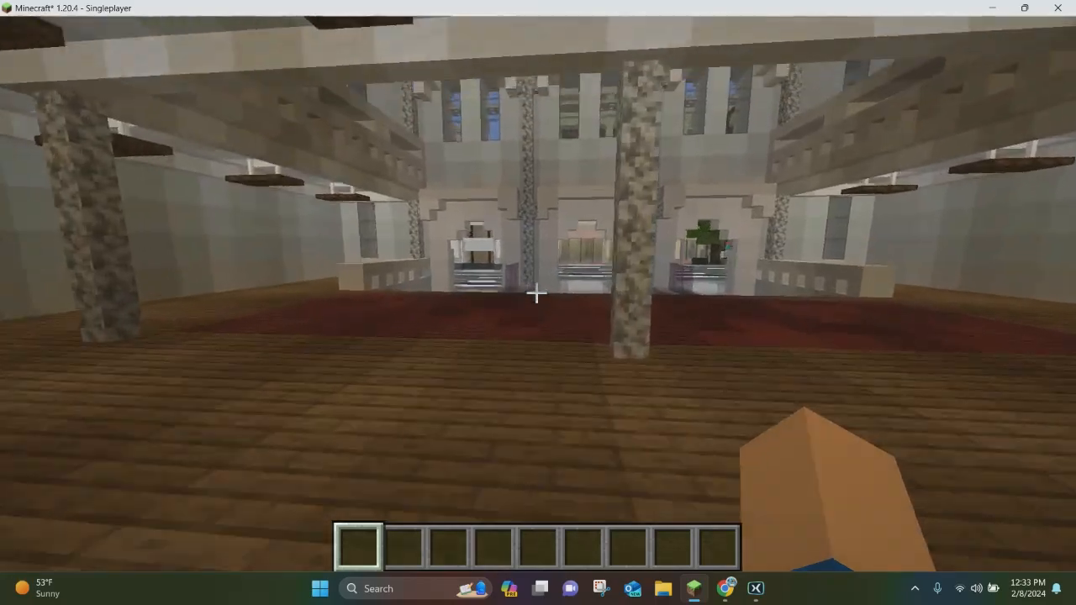
{"action": "mouse_move", "coordinate": [538, 303]}
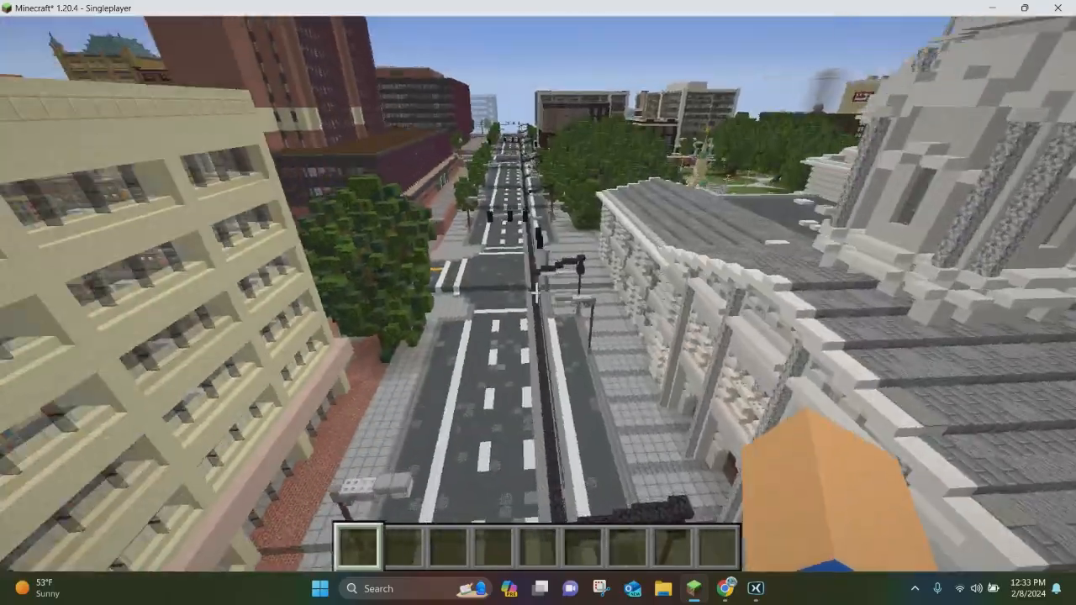
{"action": "mouse_move", "coordinate": [538, 302]}
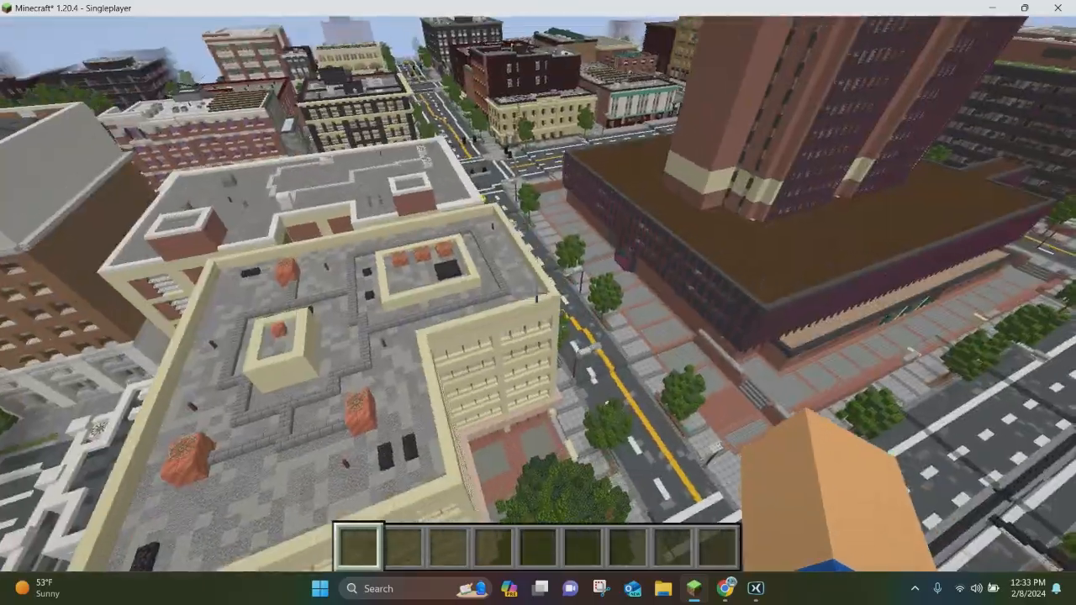
{"action": "mouse_move", "coordinate": [538, 303]}
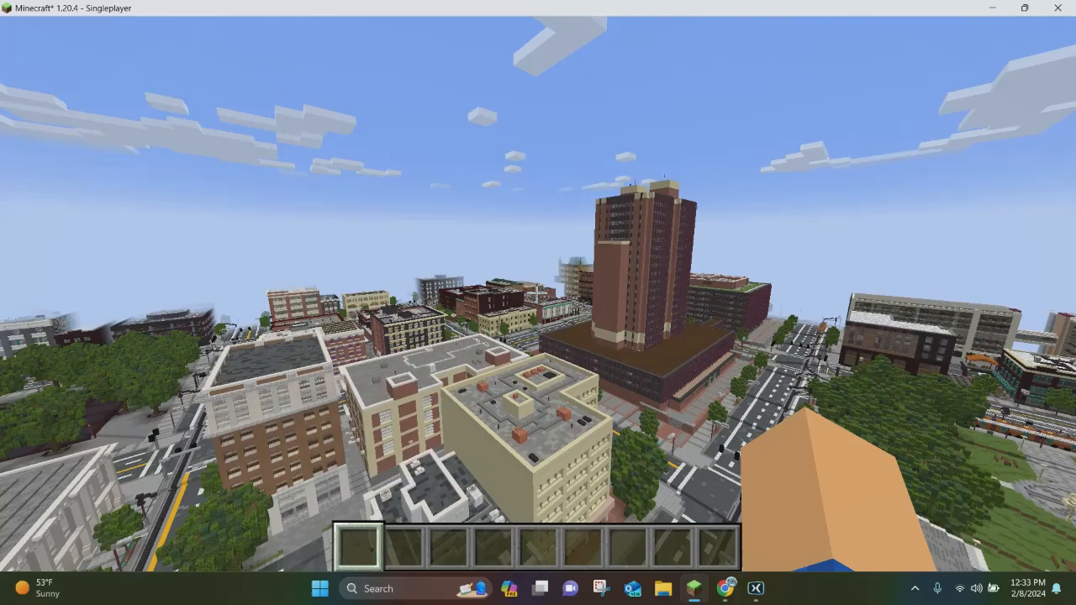
{"action": "mouse_move", "coordinate": [538, 303]}
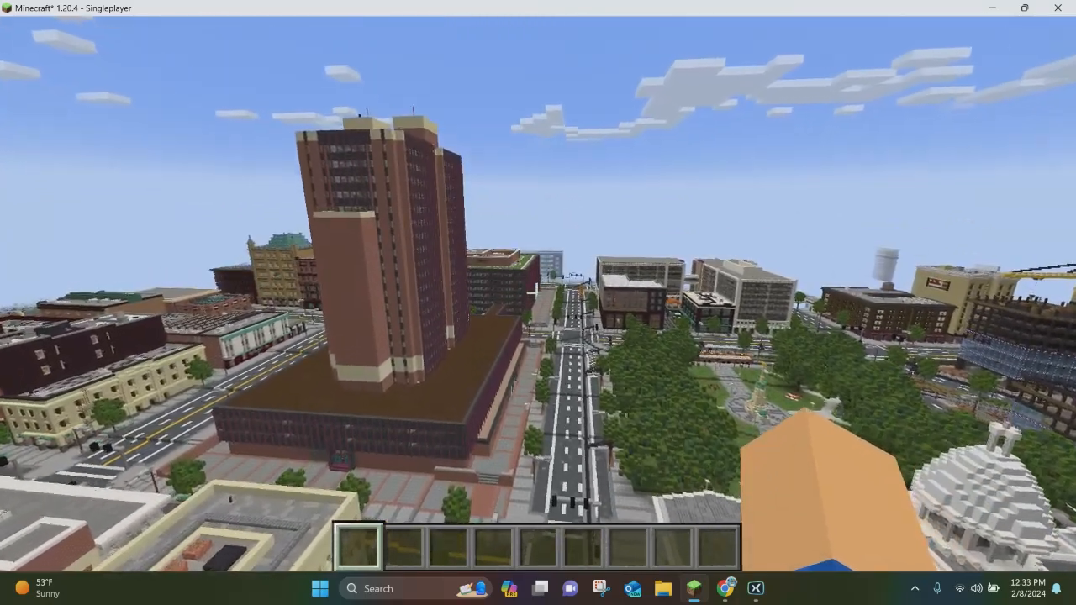